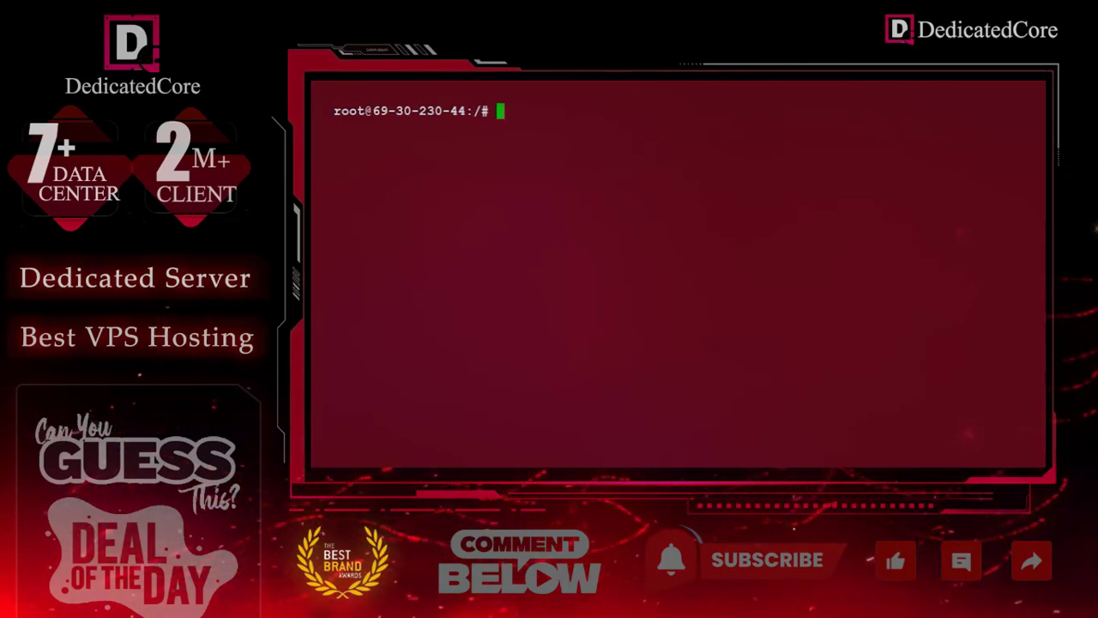
- Run sudo apt update && sudo apt upgrade and confirm with y to upgrade all packages
left_click(563, 427)
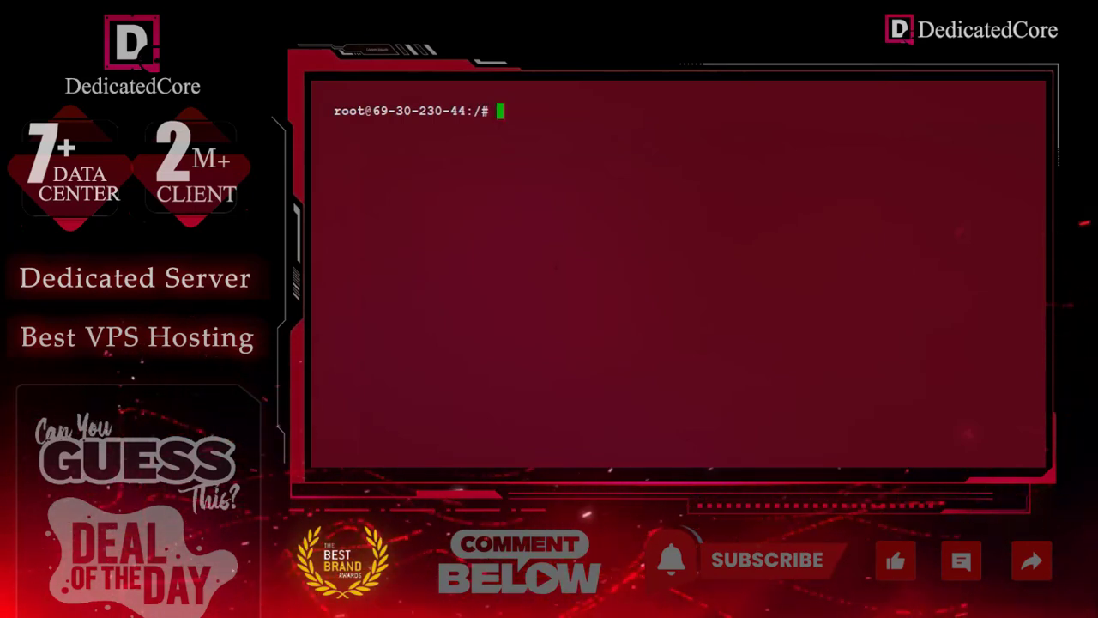
type("sudo apt update && sudo apt upgrade")
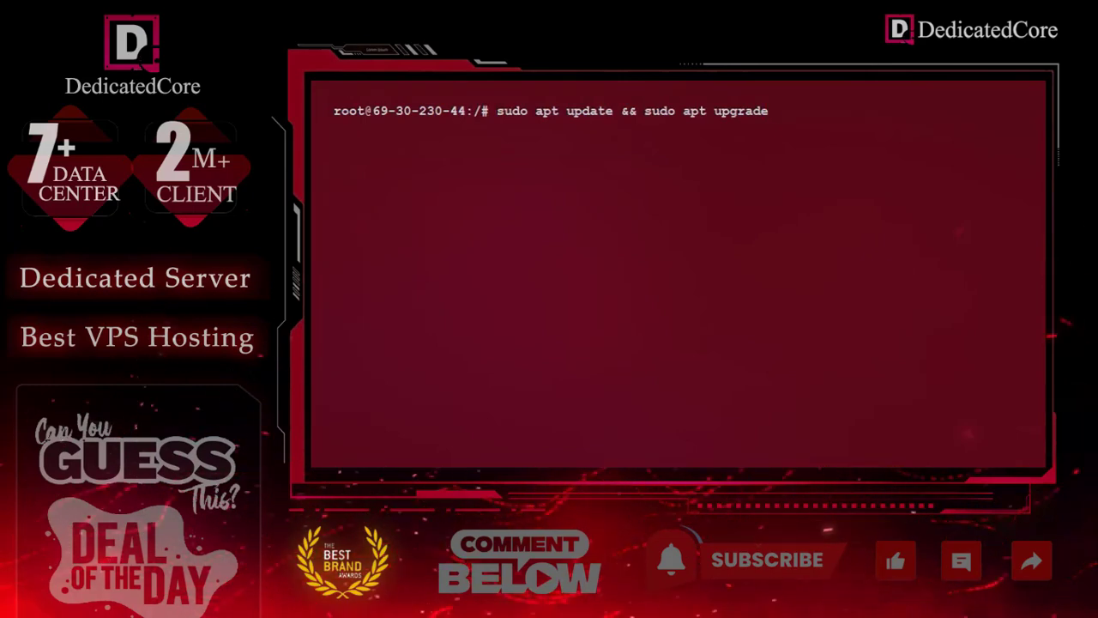
key("Return")
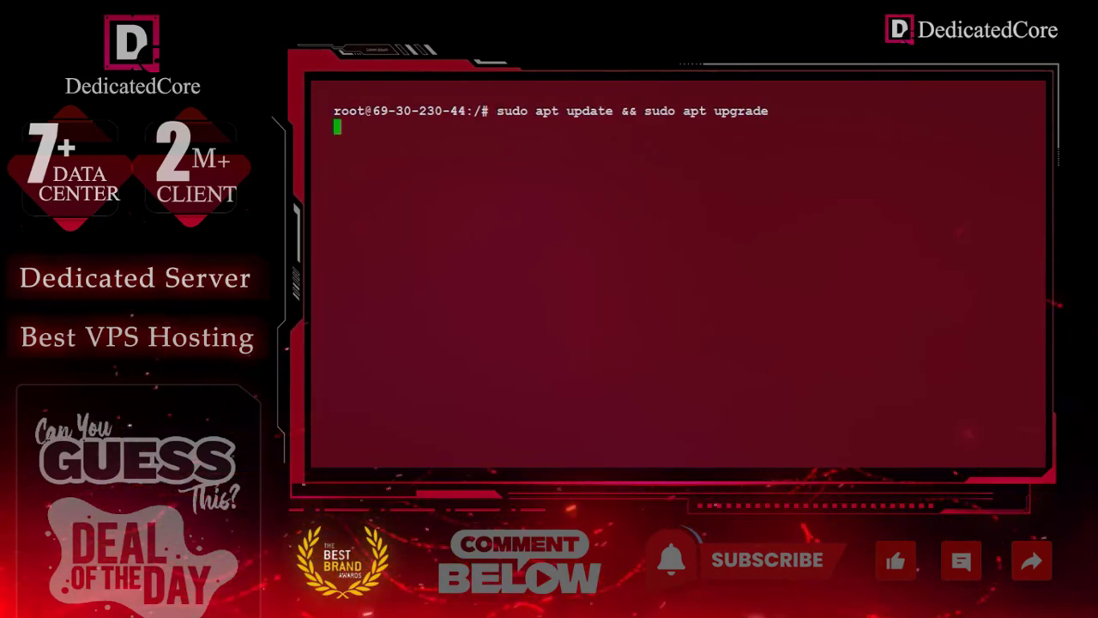
key("Return")
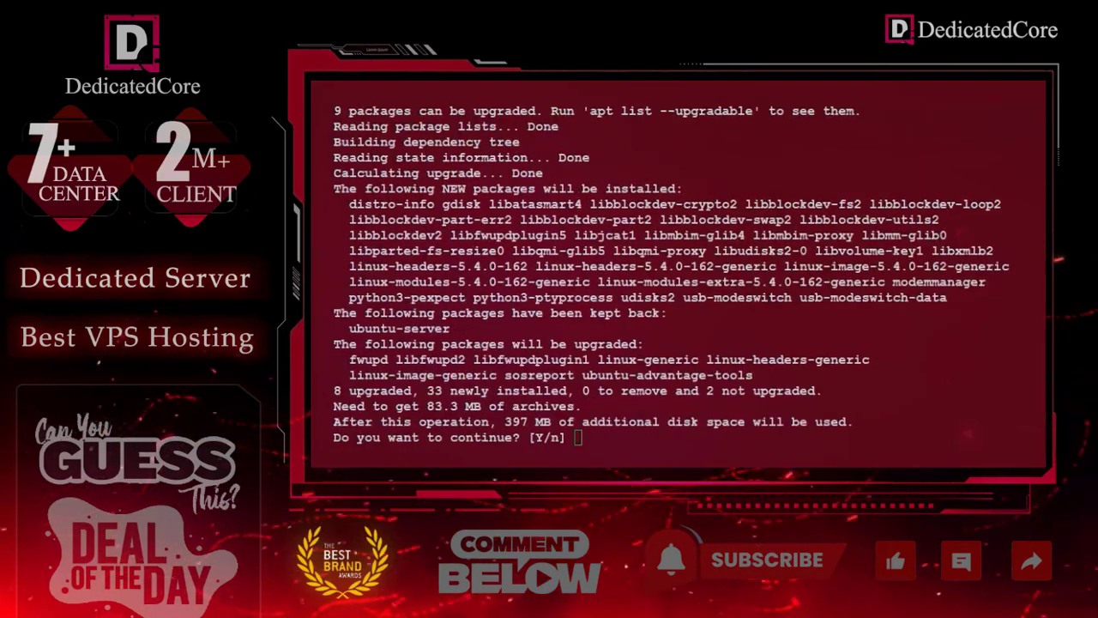
type("y")
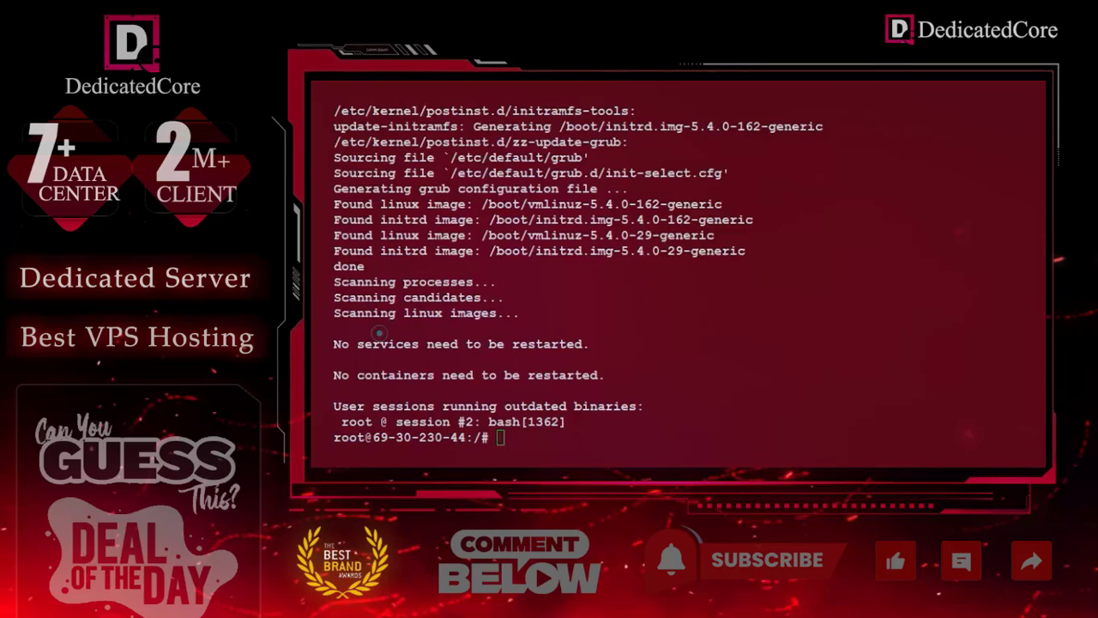
- Run sudo apt install ffmpeg and confirm with y to install FFmpeg and its 121 packages
type("sudo apt install ffmpeg")
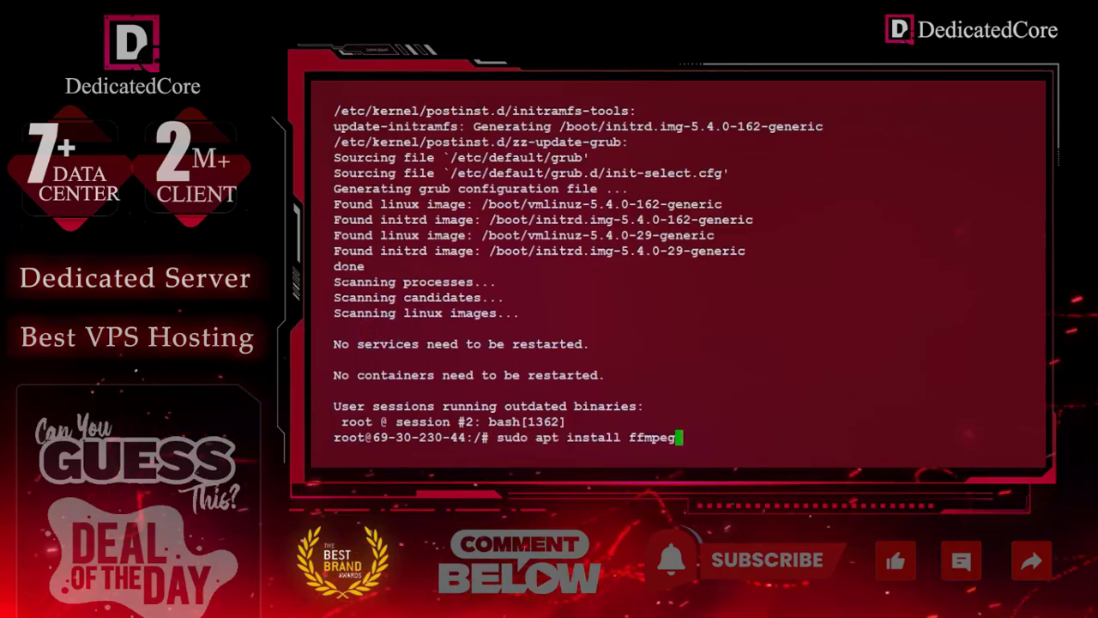
key("Return")
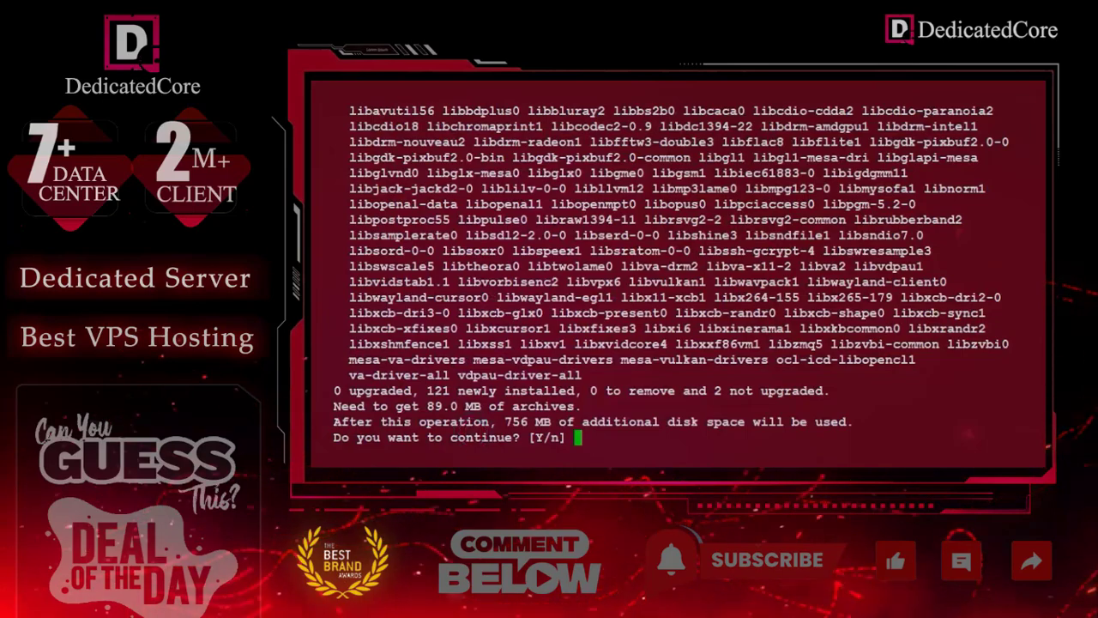
type("y")
type("ffmpeg -version")
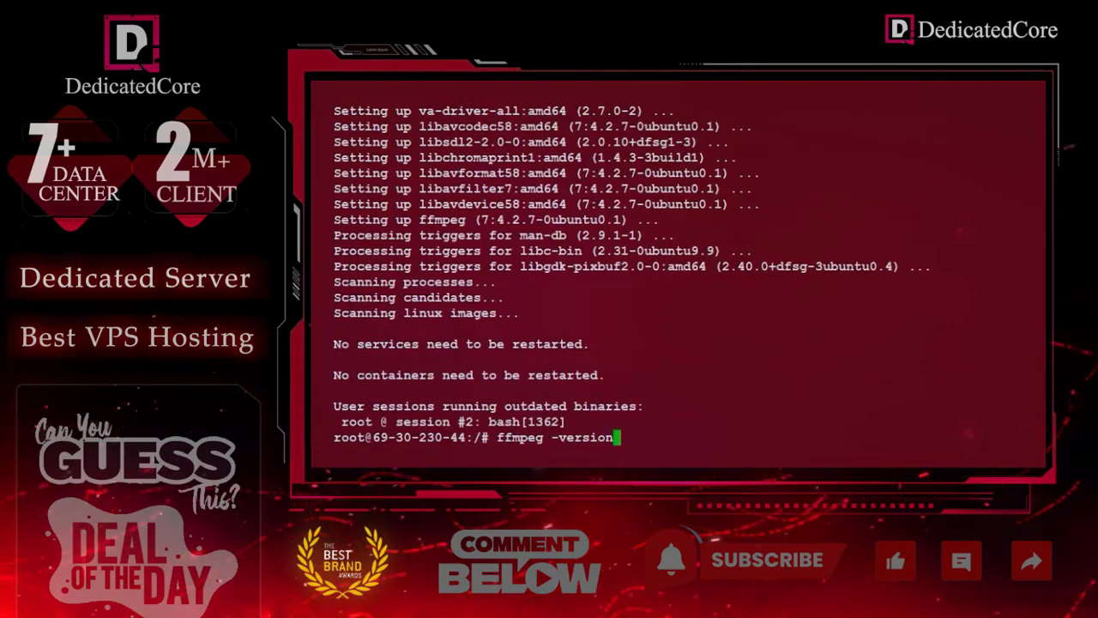
- Run ffmpeg -version and review the FFmpeg 4.2.7 build and library details
key("Return")
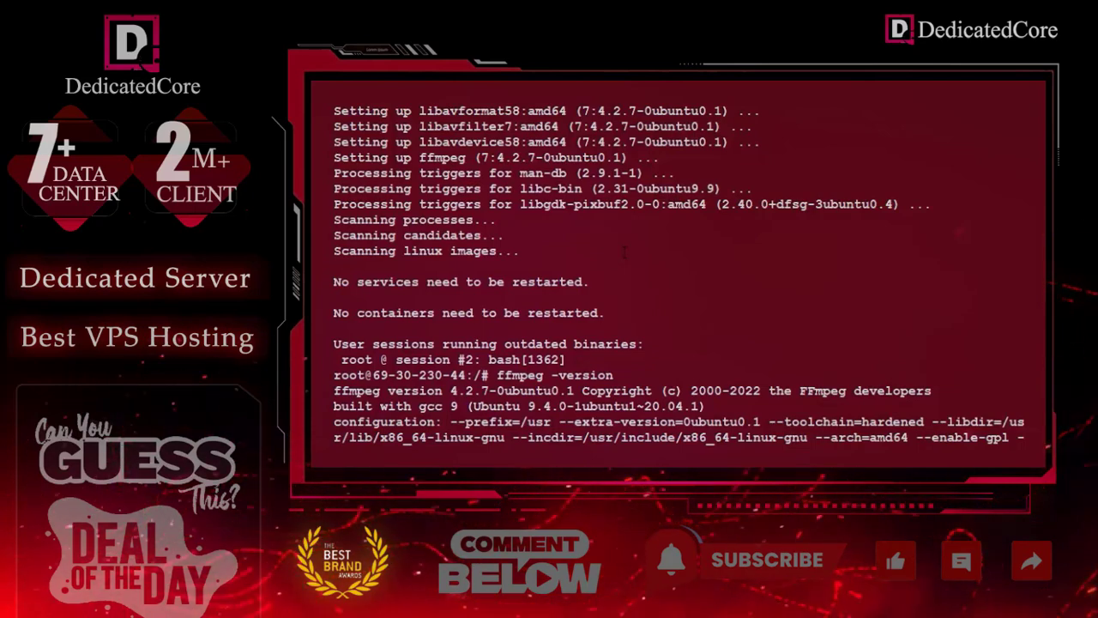
scroll("down", 3)
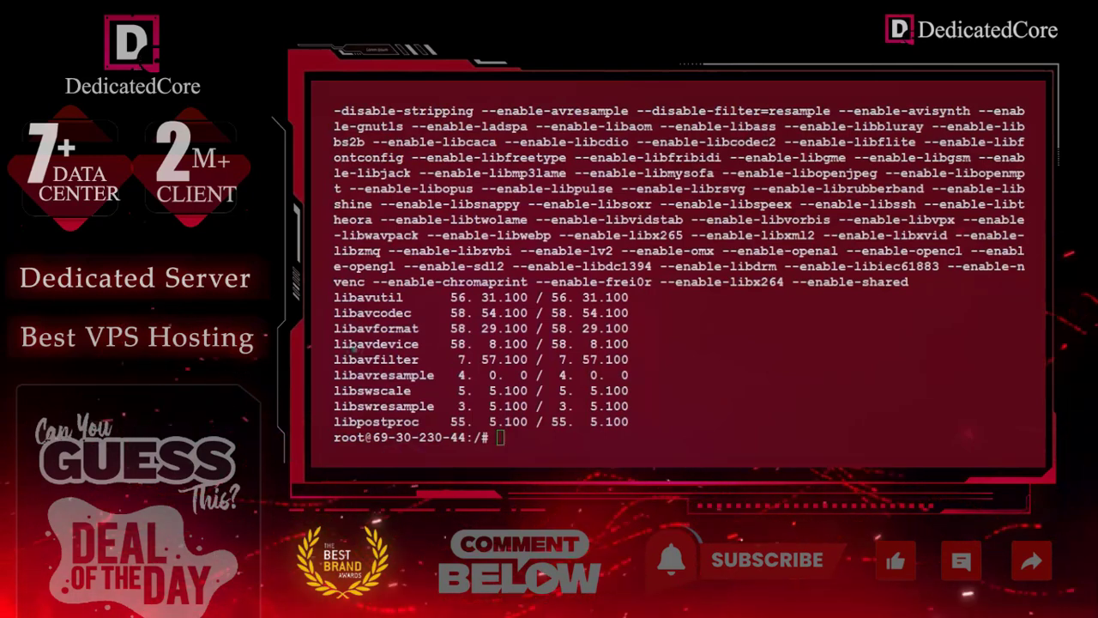
- Check snap version 2.58 on Ubuntu 20.04, then enter sudo snap install ffmpeg
type("snap version")
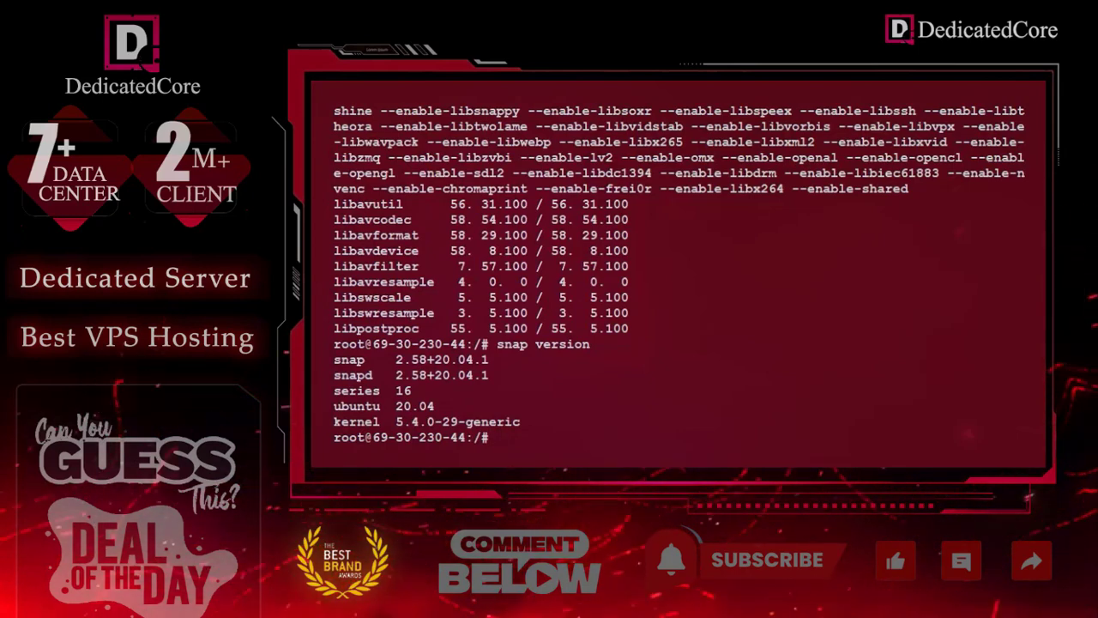
type("sudo apt update && sudo apt upgrade")
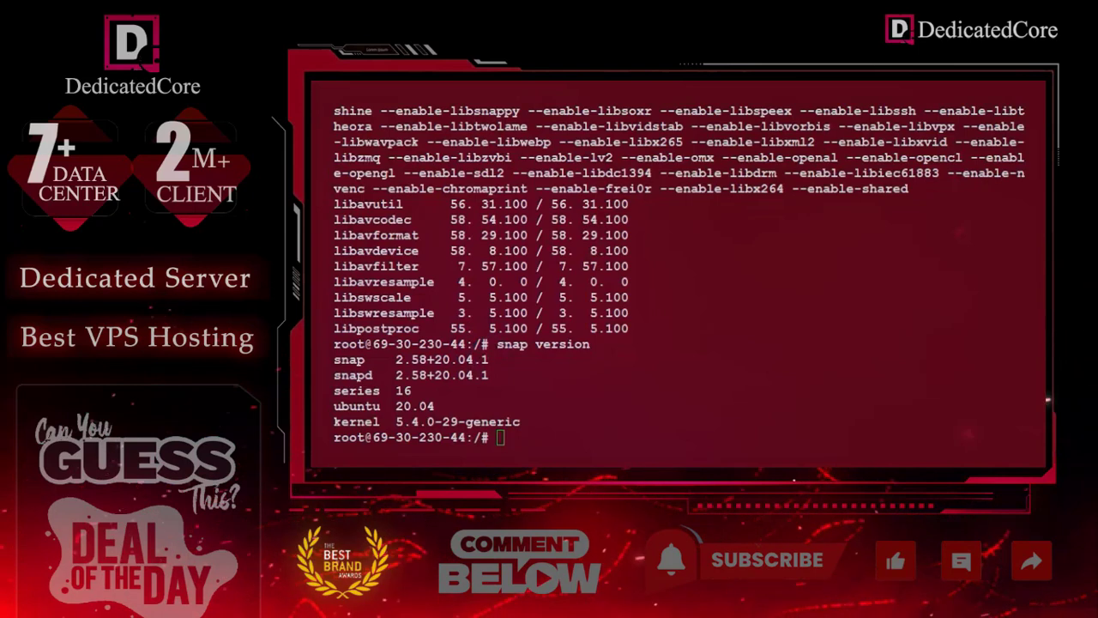
type("sudo snap install ffmpeg")
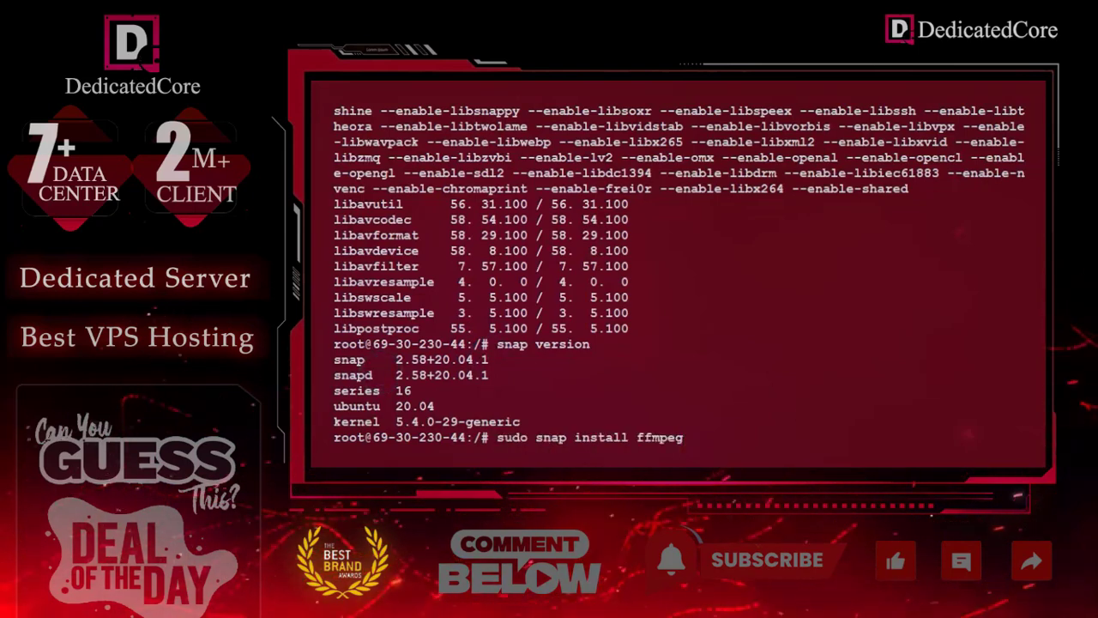